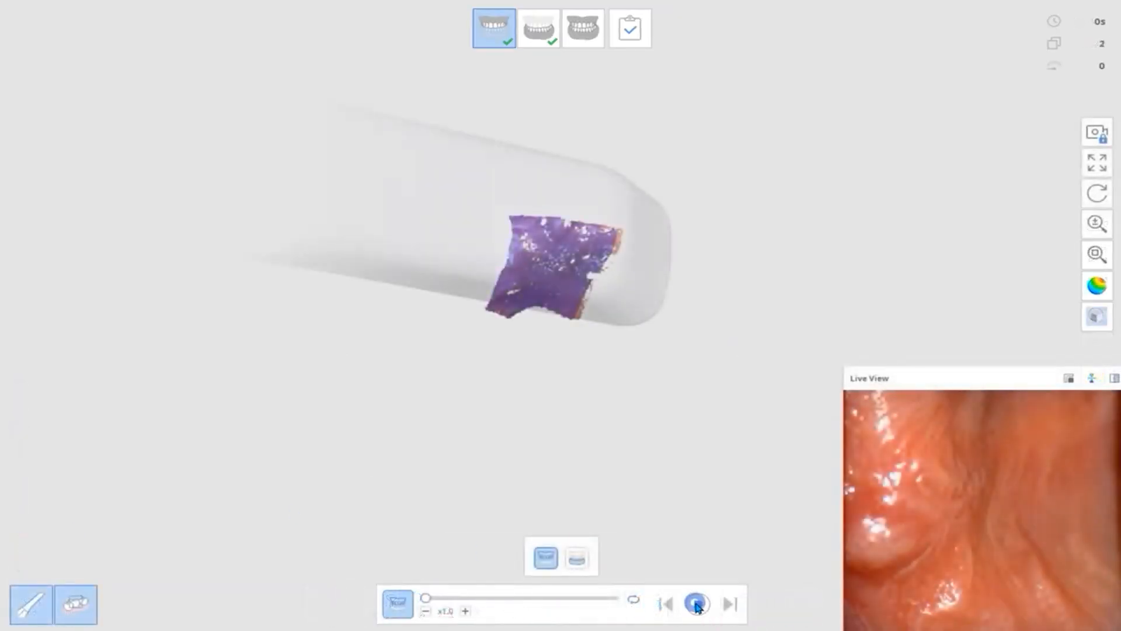
# Scan the full edentulous maxilla, then switch to the mandible stage starting at the retromolar pad
pyautogui.click(696, 601)
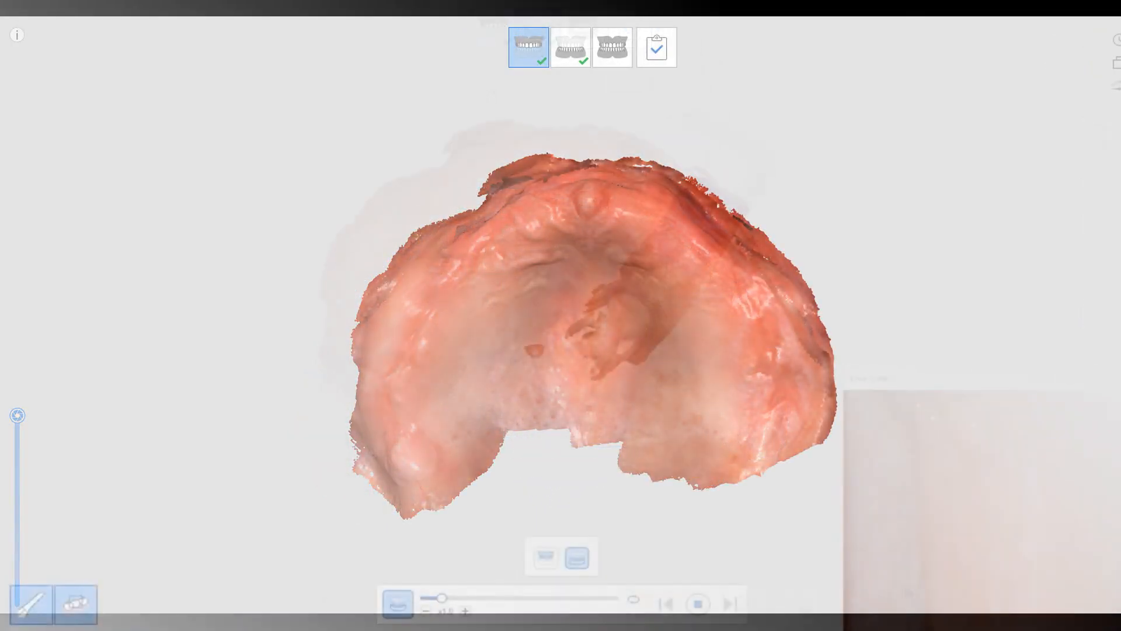
pyautogui.click(570, 46)
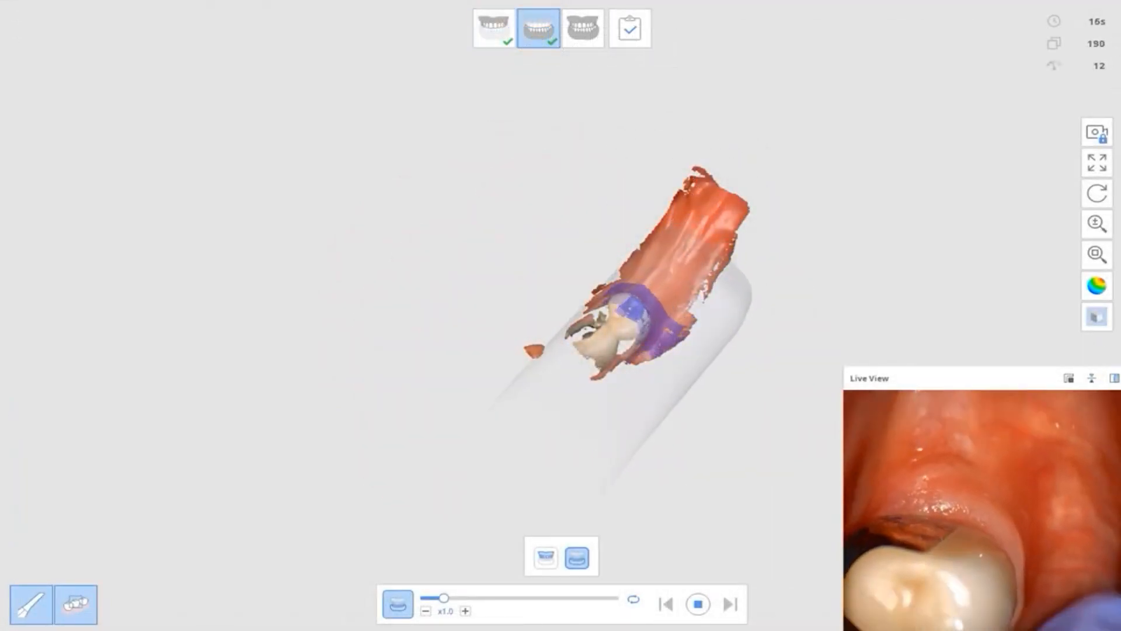